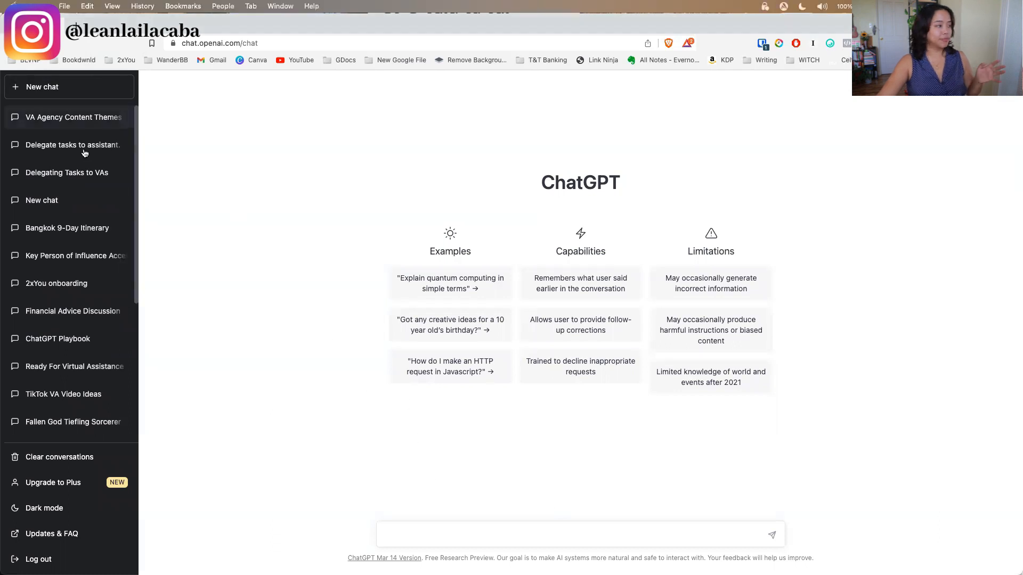
{"action": "mouse_move", "coordinate": [729, 145]}
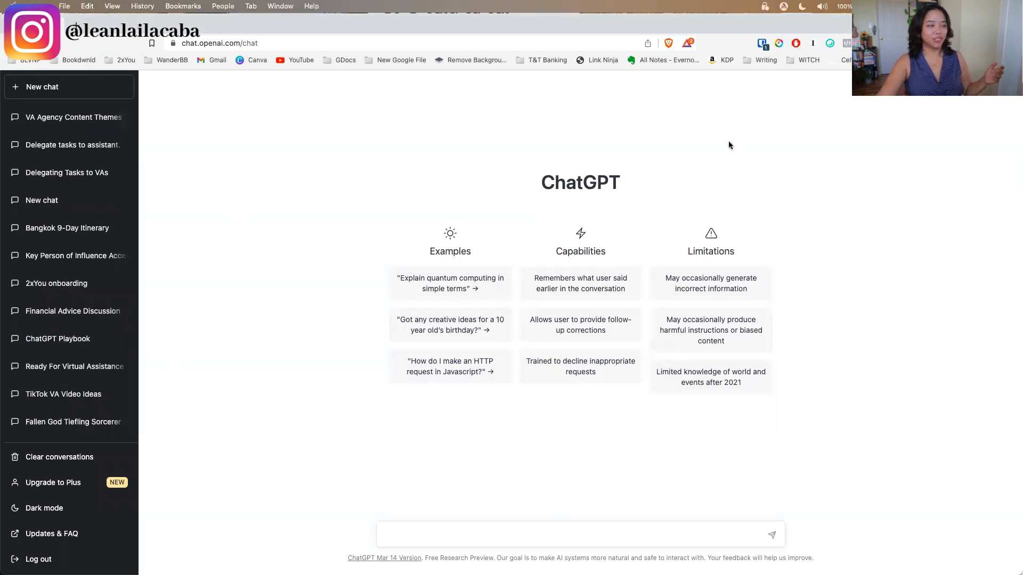
{"action": "mouse_move", "coordinate": [337, 200]}
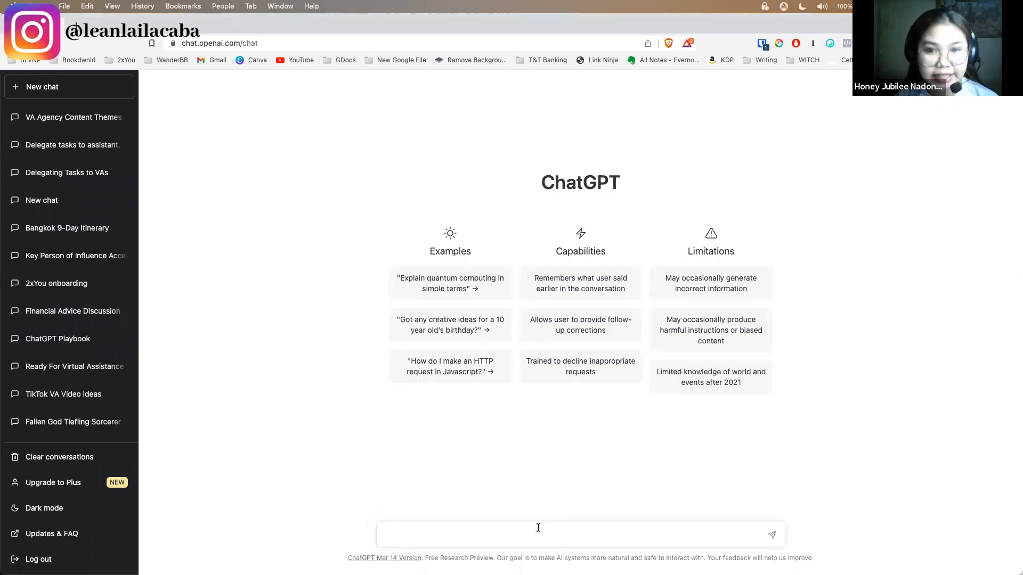
Ask ChatGPT 'What are the main points of this bio in bullet points:' with the pasted bio.
{"action": "type", "text": "What are the"}
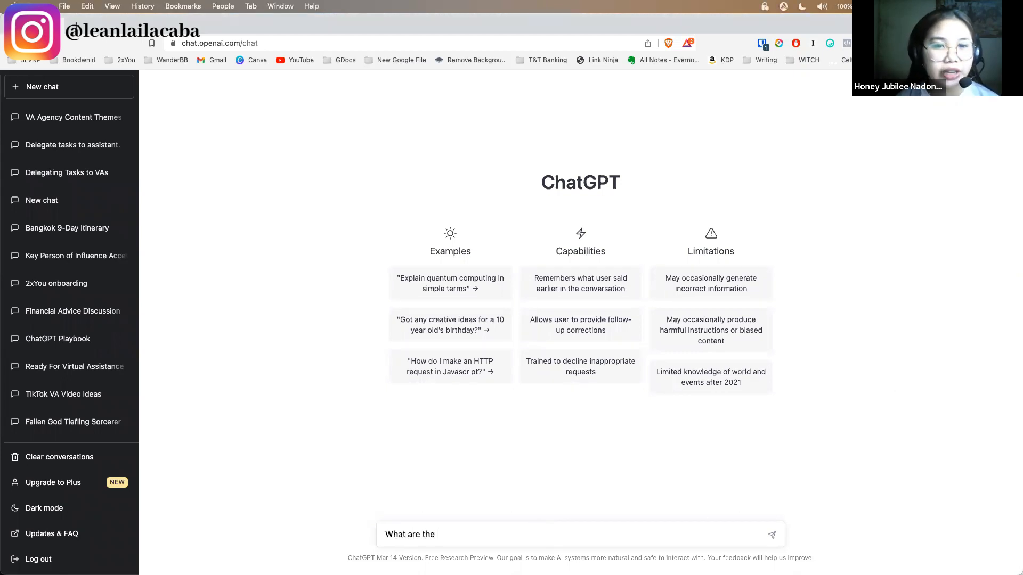
{"action": "type", "text": "main"}
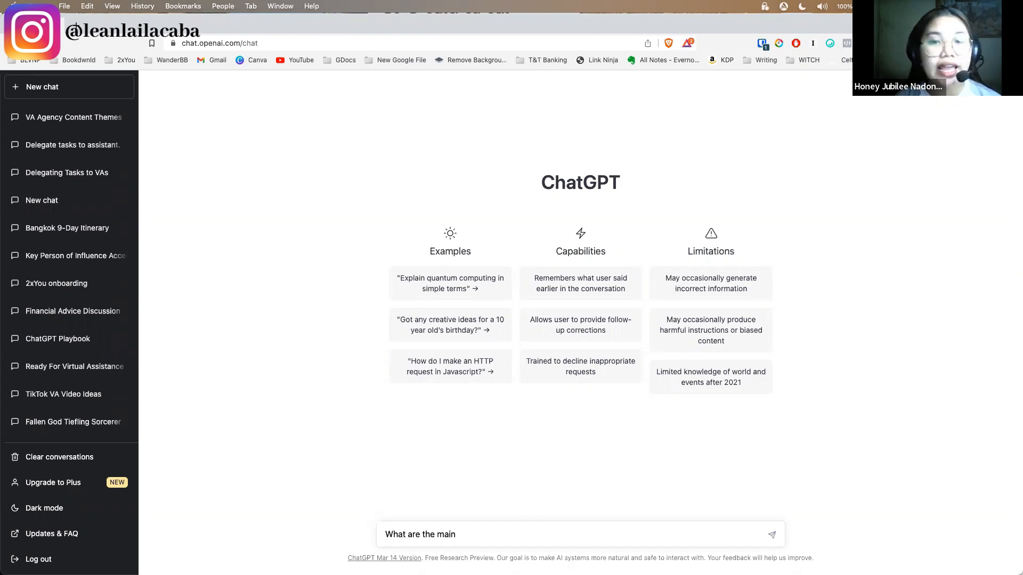
{"action": "type", "text": "points of t"}
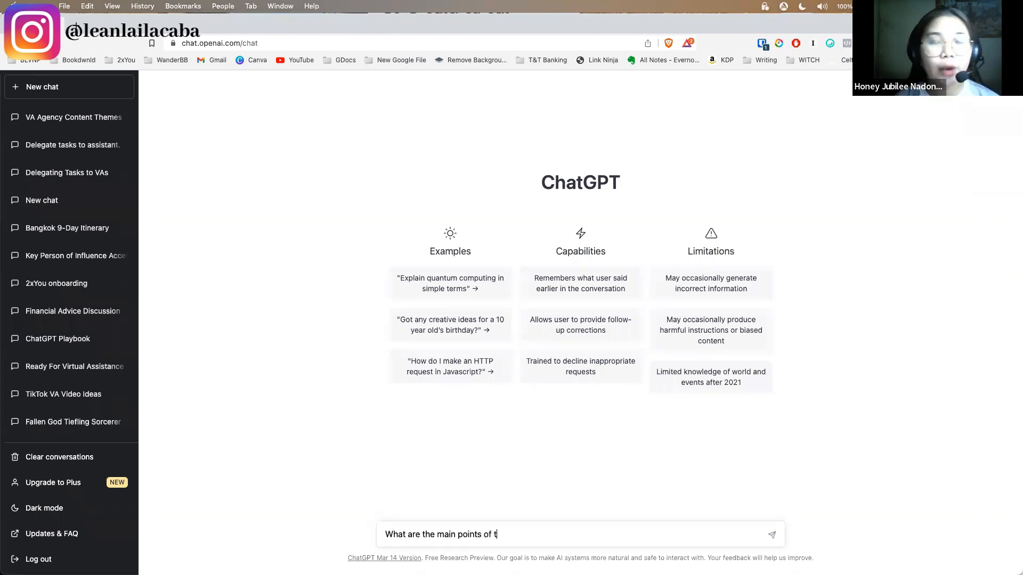
{"action": "type", "text": "his bio"}
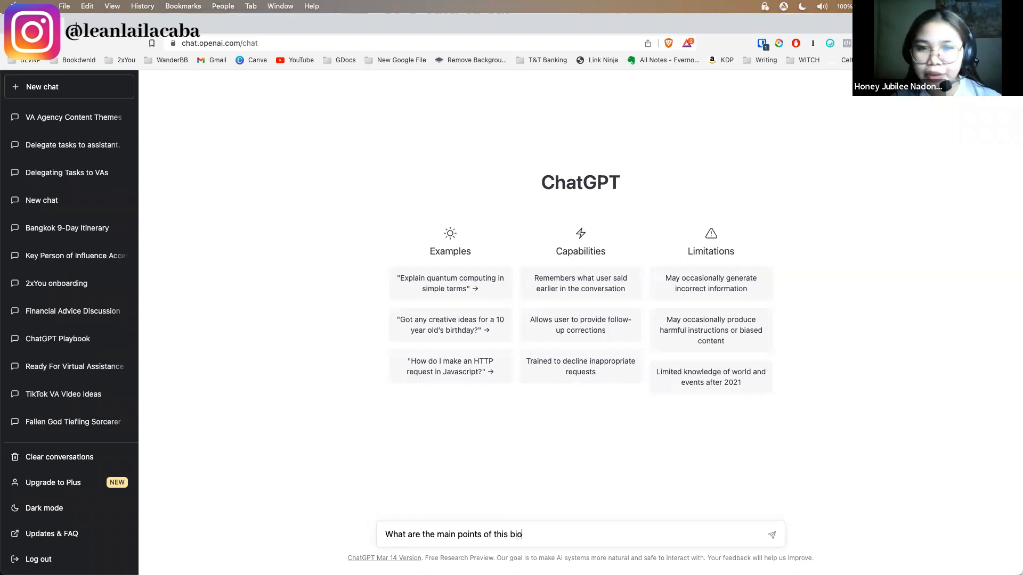
{"action": "type", "text": "in bullet"}
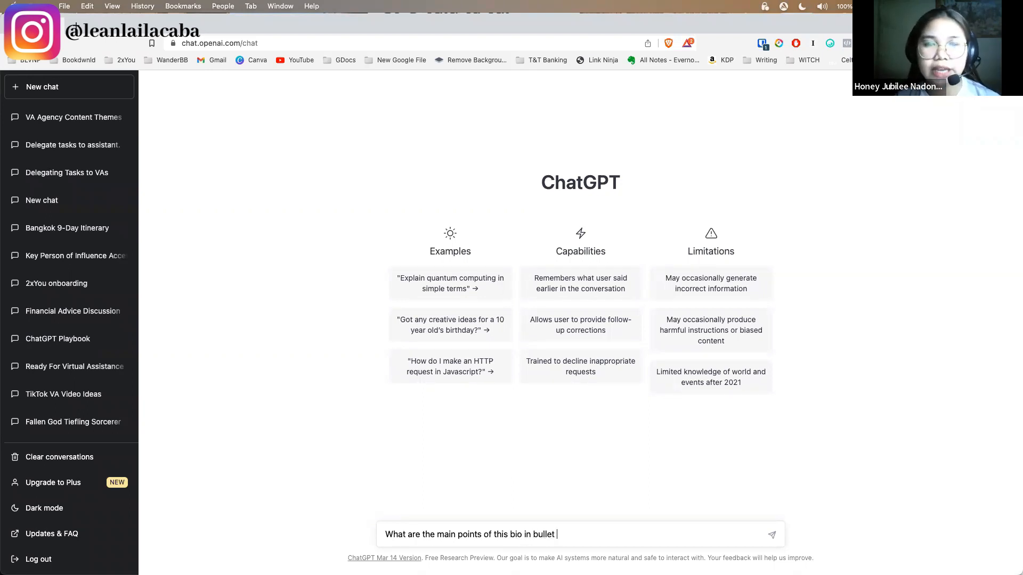
{"action": "type", "text": "points:"}
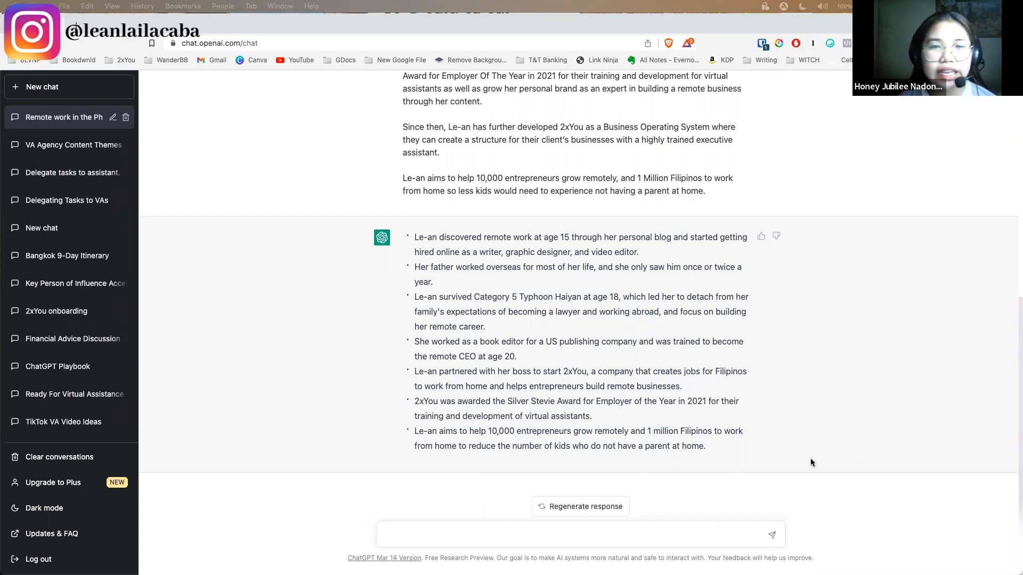
{"action": "mouse_move", "coordinate": [675, 490]}
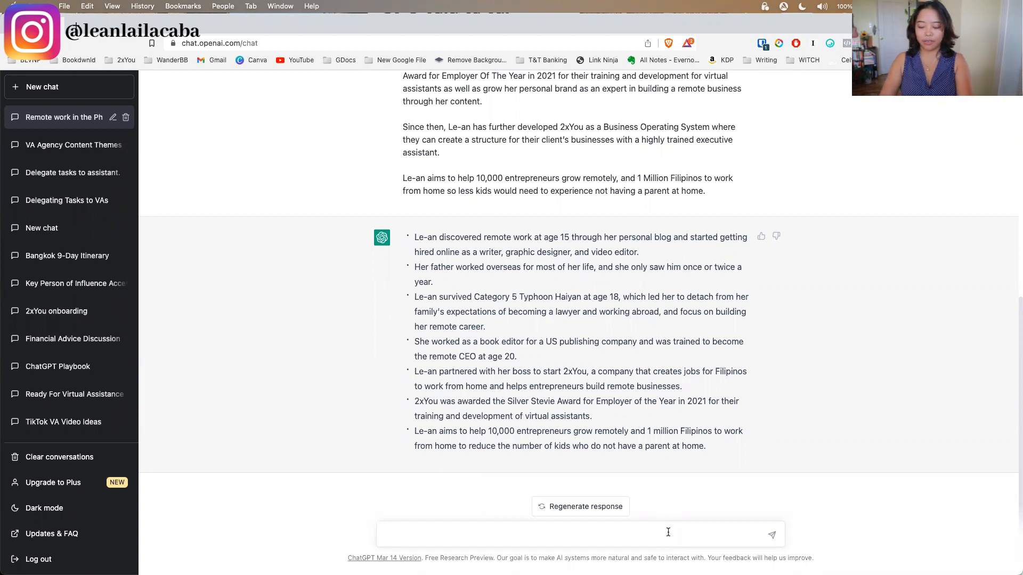
Ask for a personable response to the pasted email about hiring a VA in a month or two.
{"action": "type", "text": "Write a personable response to this email:"}
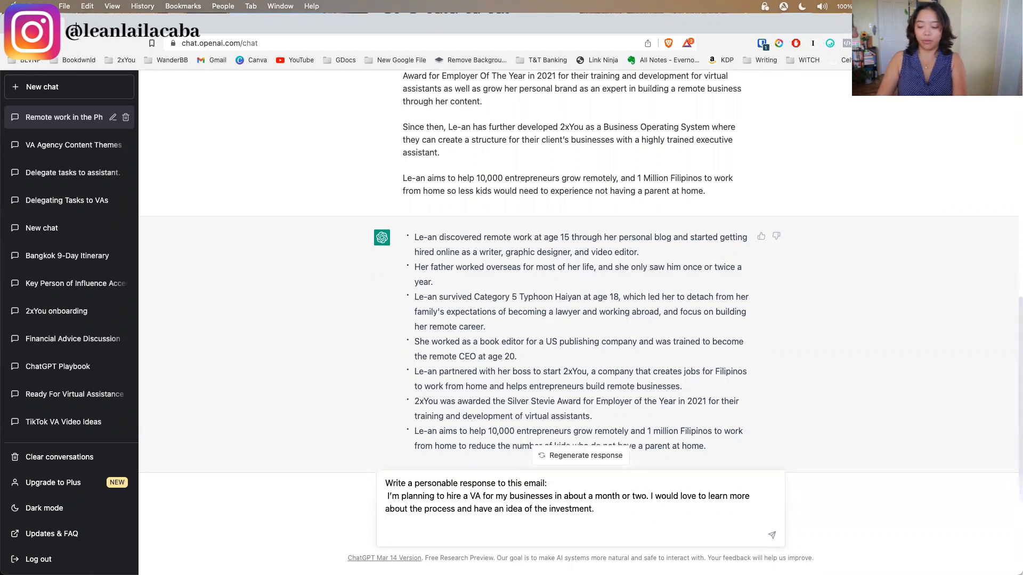
{"action": "type", "text": "My bus"}
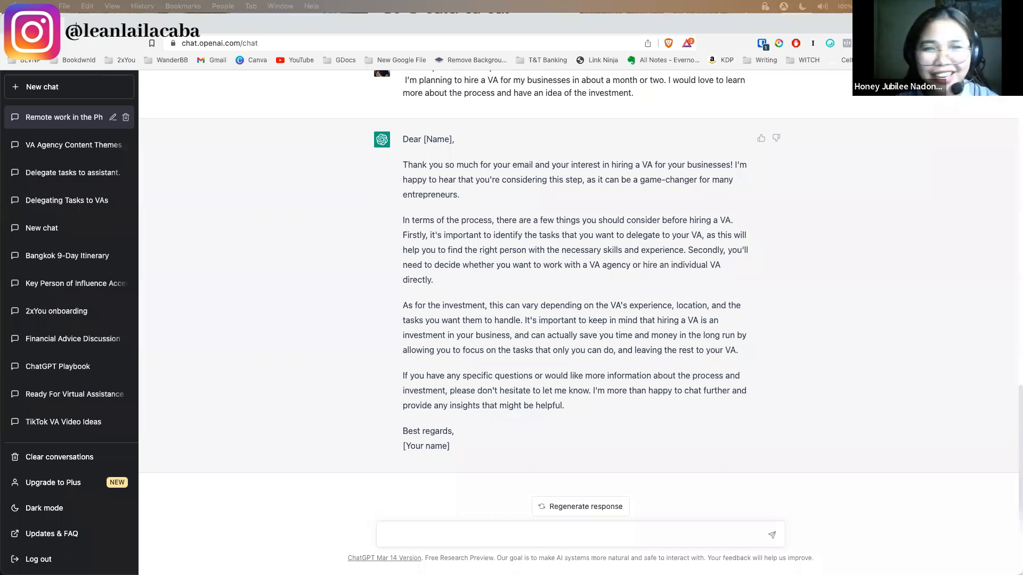
Place the cursor in the message box, ready for the next prompt after the email reply.
{"action": "left_click", "coordinate": [460, 534]}
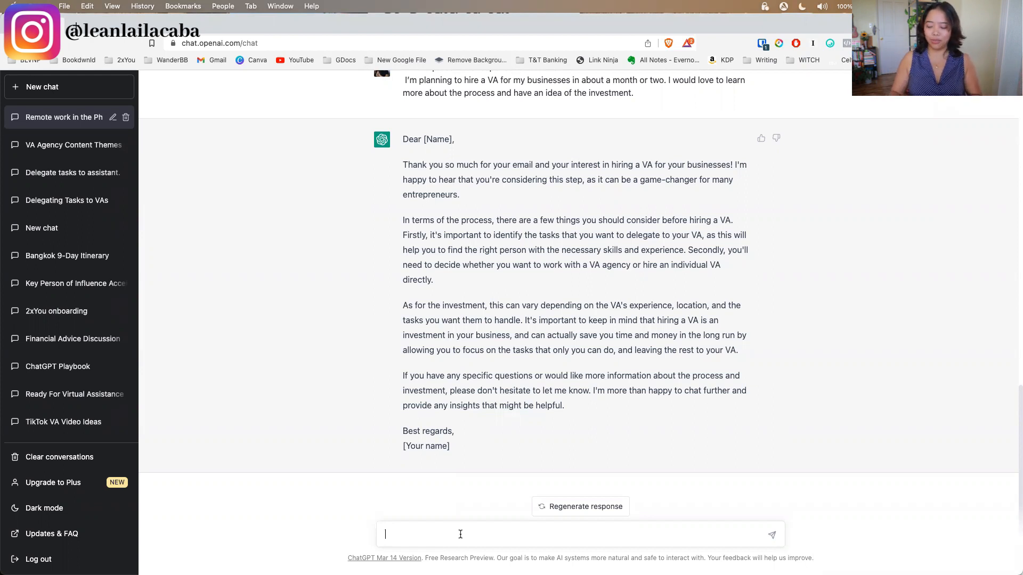
Request a report on the marketing tasks a virtual assistant handles and review the result.
{"action": "type", "text": "Create a"}
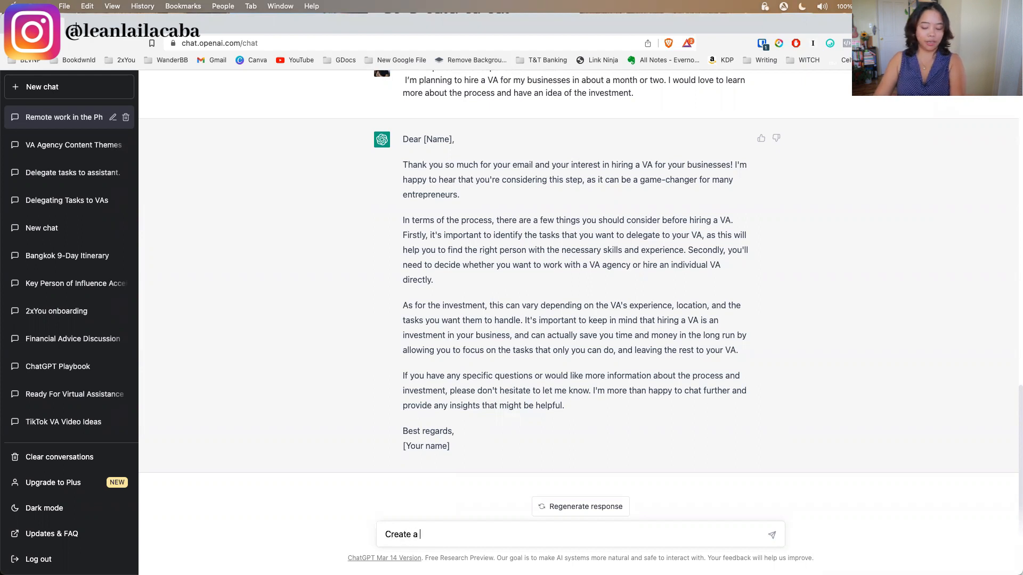
{"action": "type", "text": "report on what"}
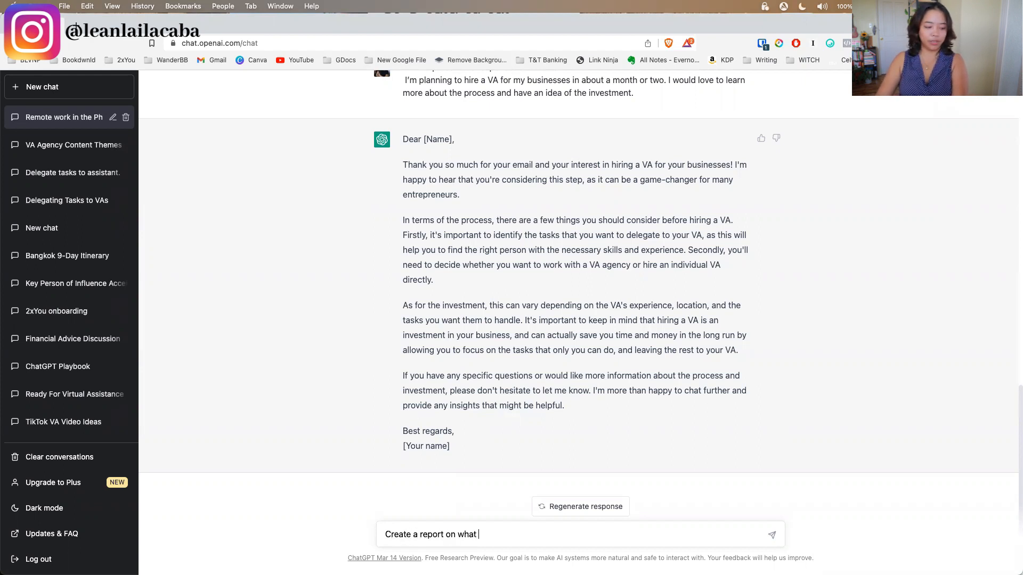
{"action": "type", "text": "qa virtual assistant can do for a client based on t"}
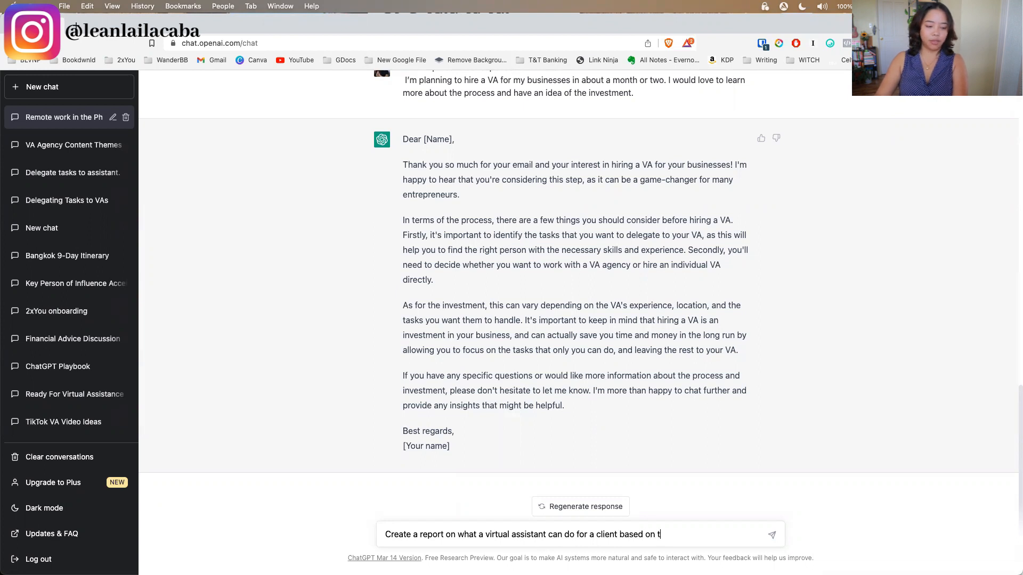
{"action": "type", "text": "hese tasks menti"}
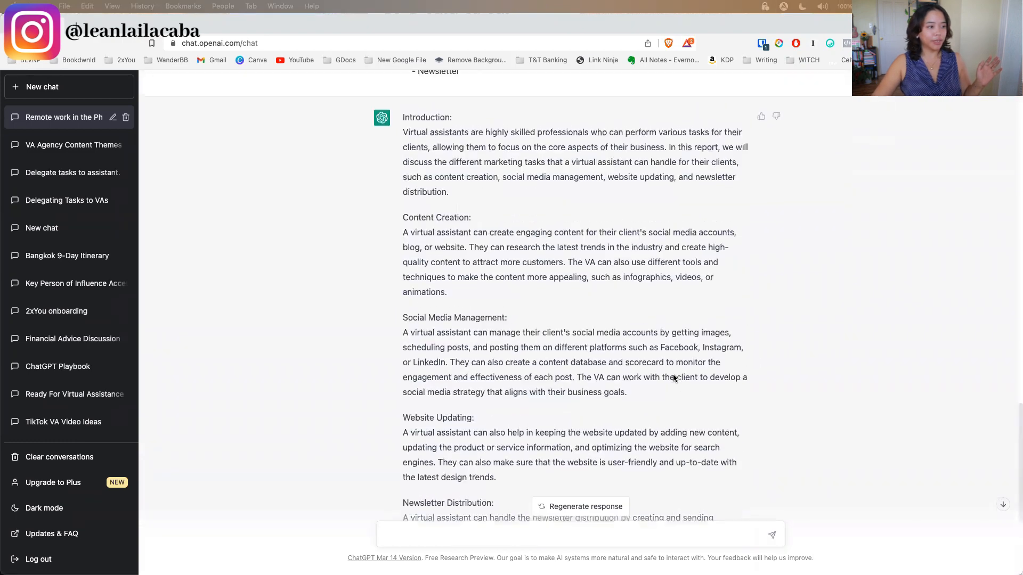
{"action": "scroll", "scroll_direction": "down", "scroll_amount": 3}
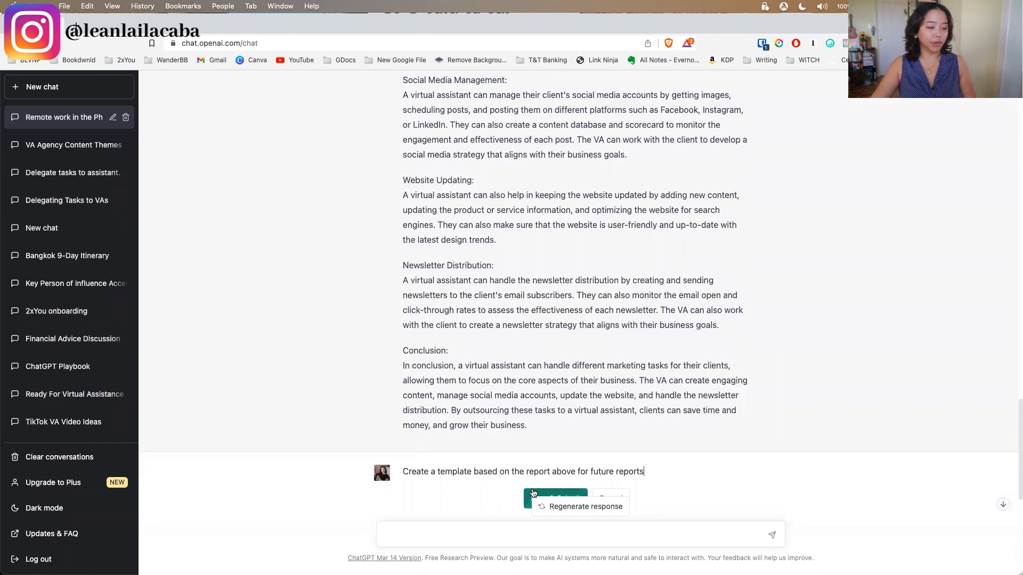
Submit the request for a reusable report template and get placeholder subheadings, conclusion and references.
{"action": "left_click", "coordinate": [554, 497]}
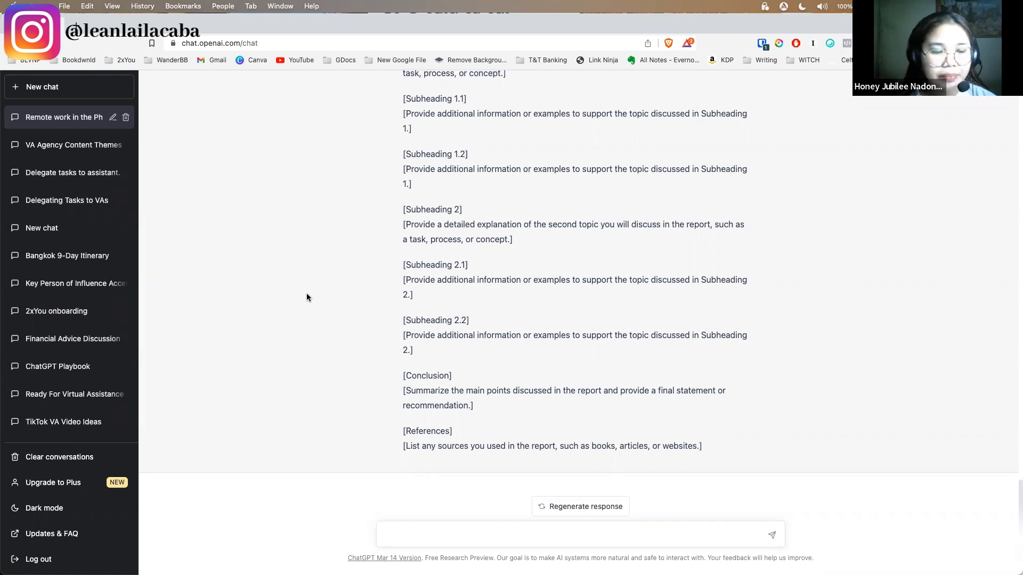
{"action": "mouse_move", "coordinate": [313, 289]}
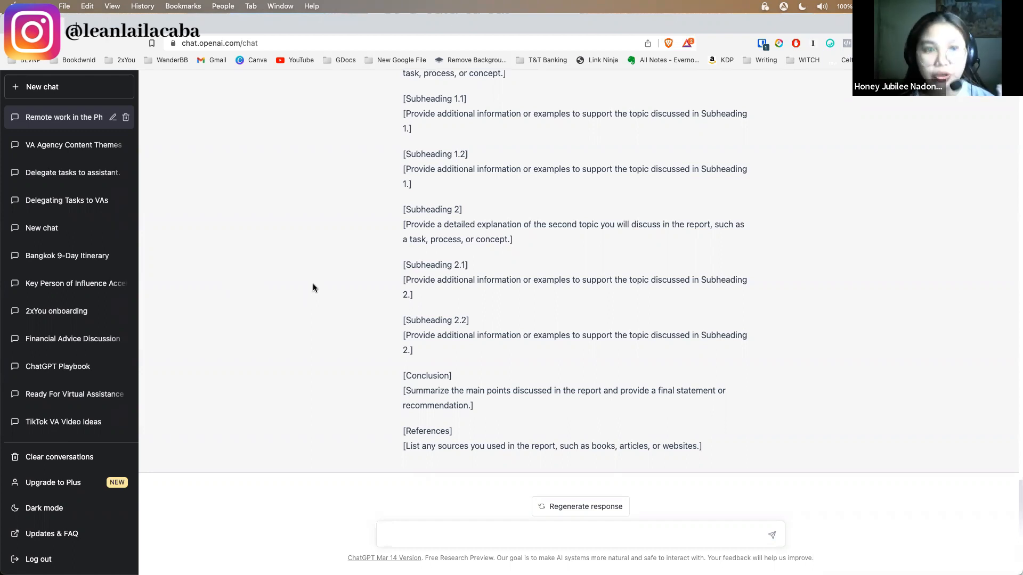
{"action": "left_click", "coordinate": [580, 534]}
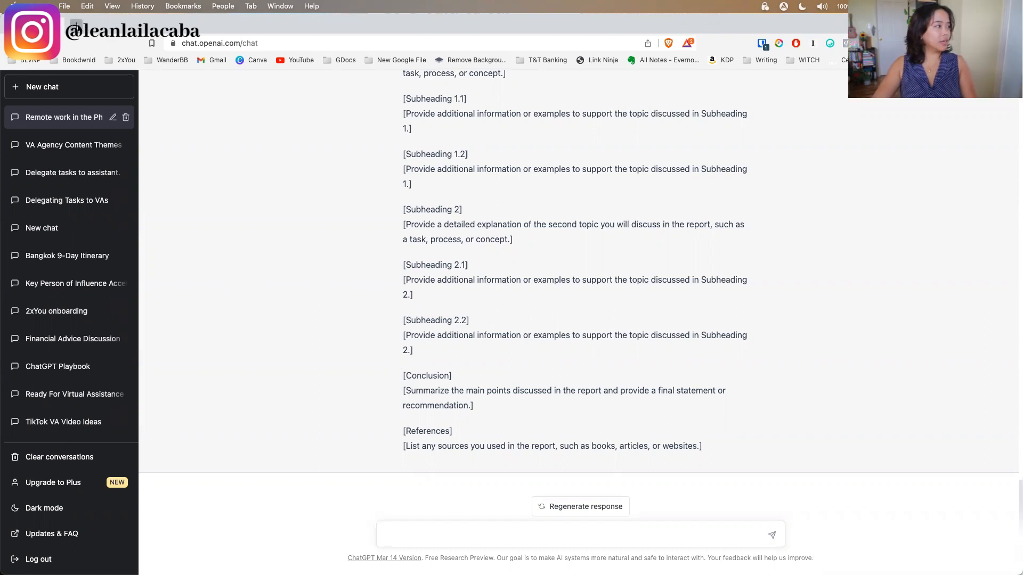
Search Google in a new tab for top fantasy romance books of 2023 and return to ChatGPT.
{"action": "left_click", "coordinate": [202, 25]}
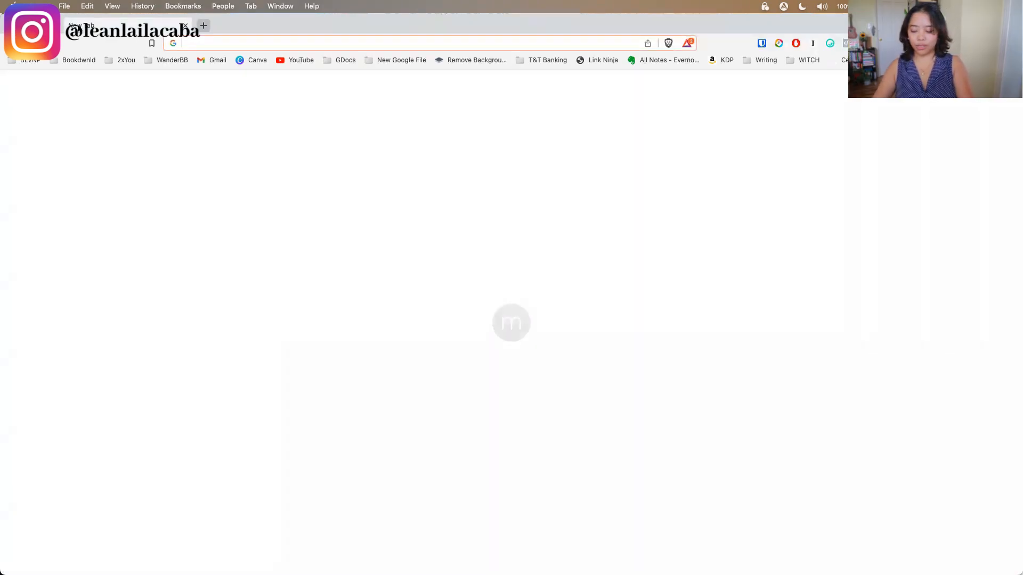
{"action": "type", "text": "top"}
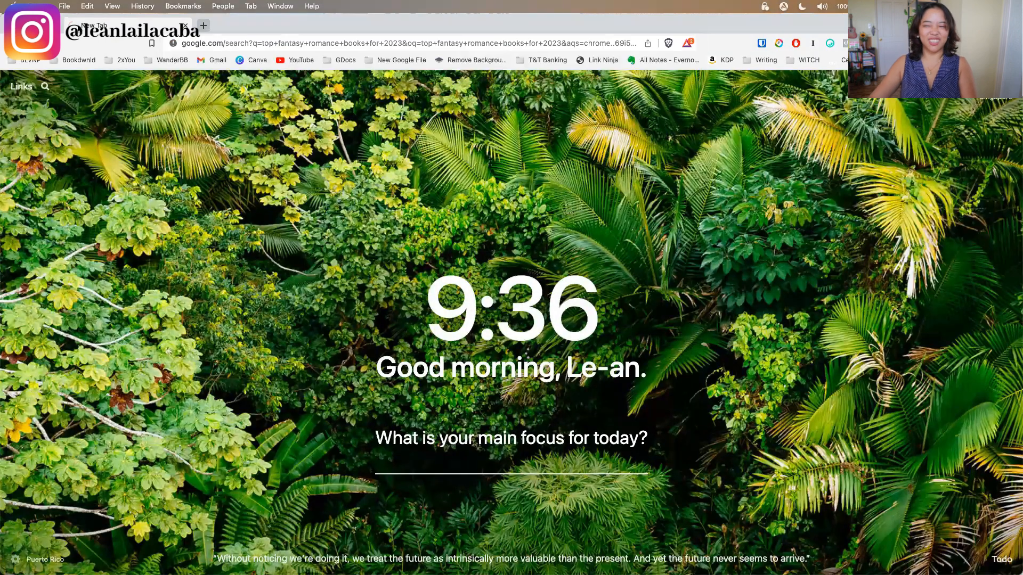
{"action": "left_click", "coordinate": [130, 26]}
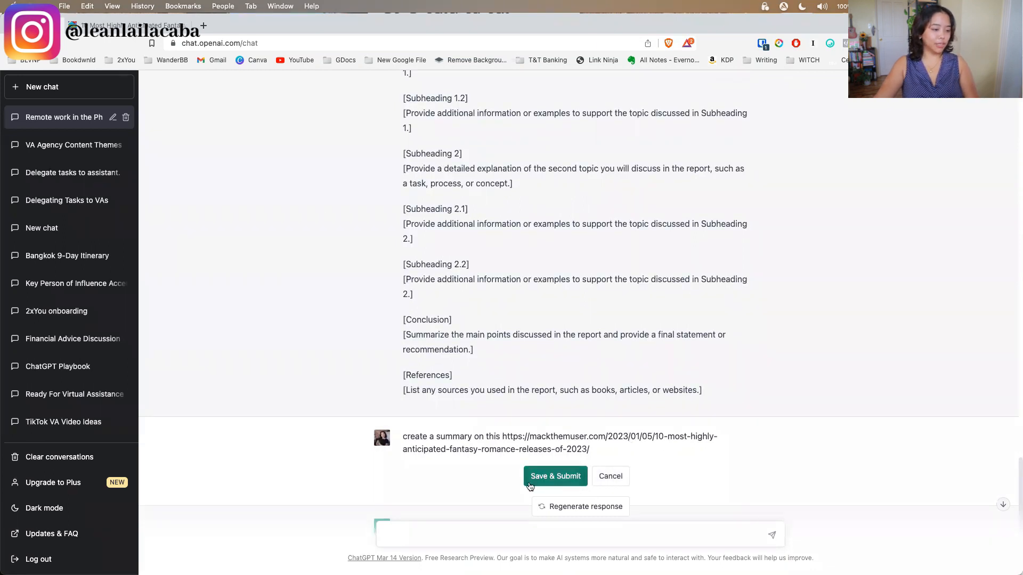
Submit the article-URL summary request and read through ChatGPT's summary.
{"action": "left_click", "coordinate": [555, 475]}
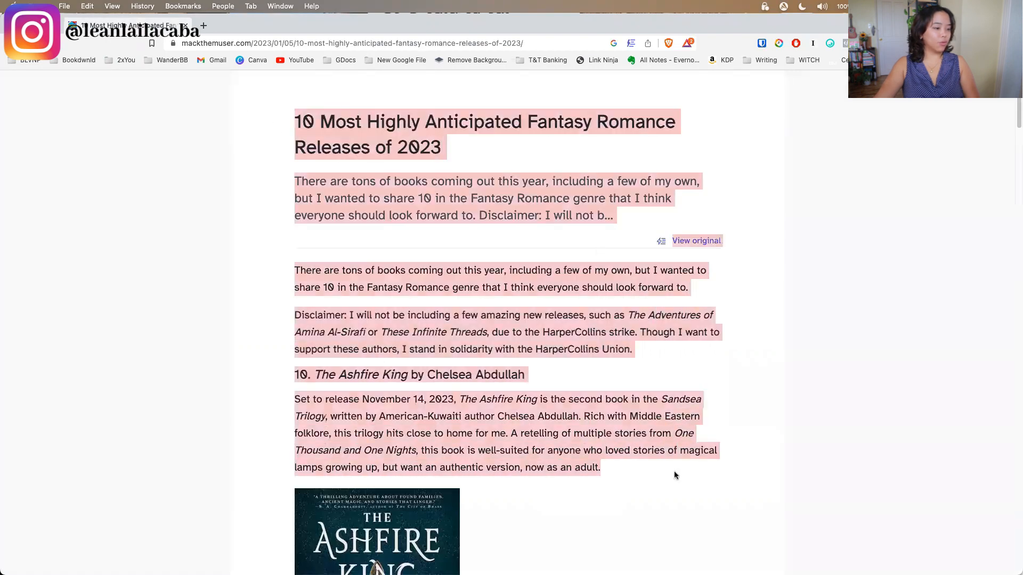
{"action": "scroll", "scroll_direction": "down", "scroll_amount": 3}
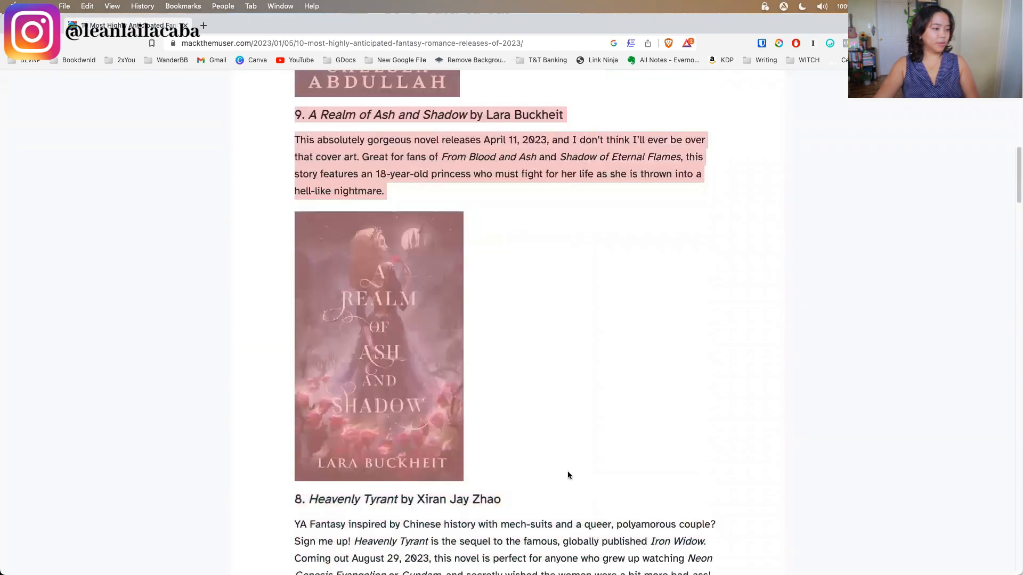
{"action": "scroll", "scroll_direction": "down", "scroll_amount": 3}
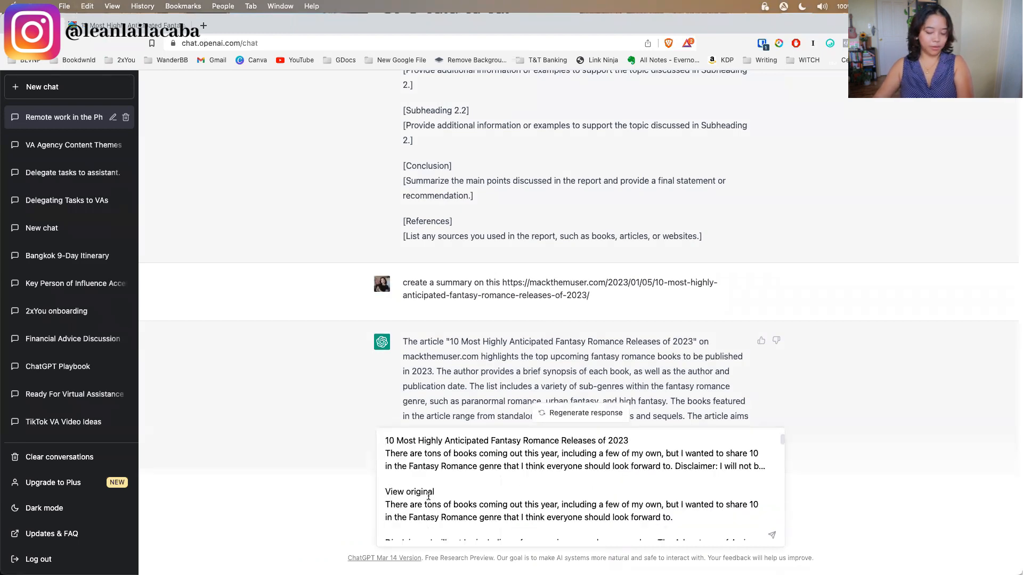
Send 'Create a summary' with the pasted article on ten anticipated 2023 fantasy romance releases.
{"action": "type", "text": "Create a su"}
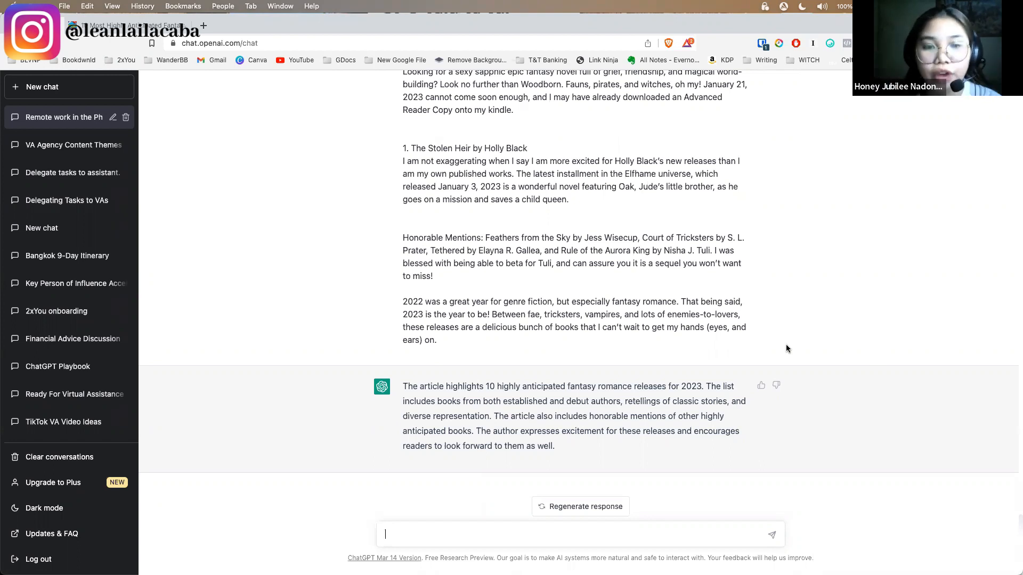
{"action": "mouse_move", "coordinate": [777, 339]}
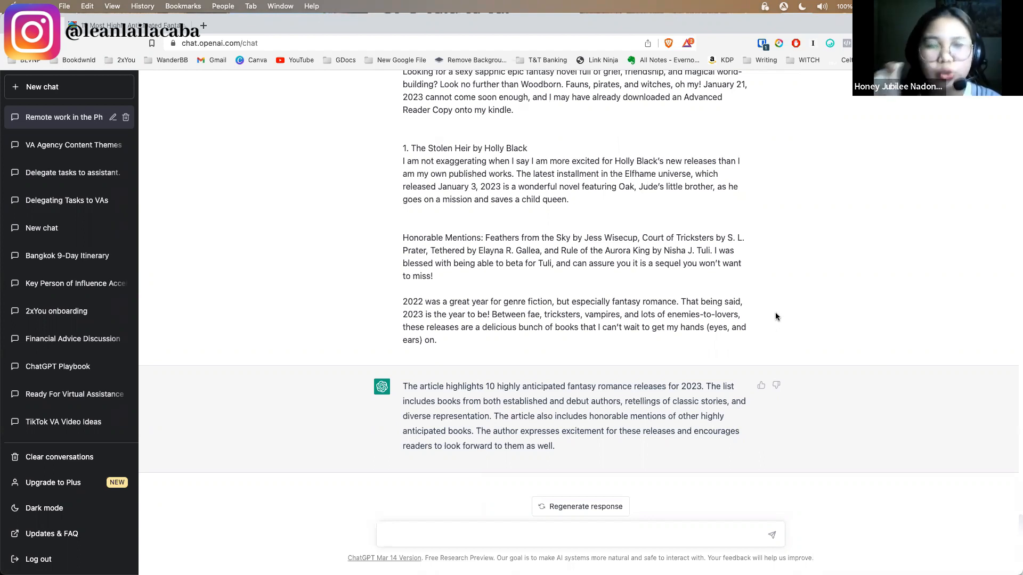
{"action": "left_click", "coordinate": [579, 534]}
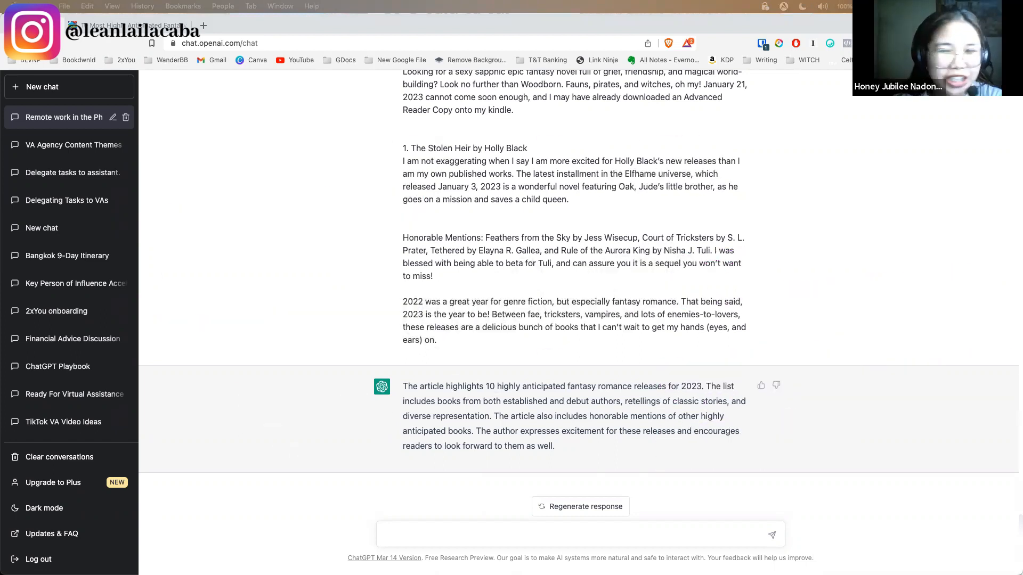
{"action": "mouse_move", "coordinate": [308, 544]}
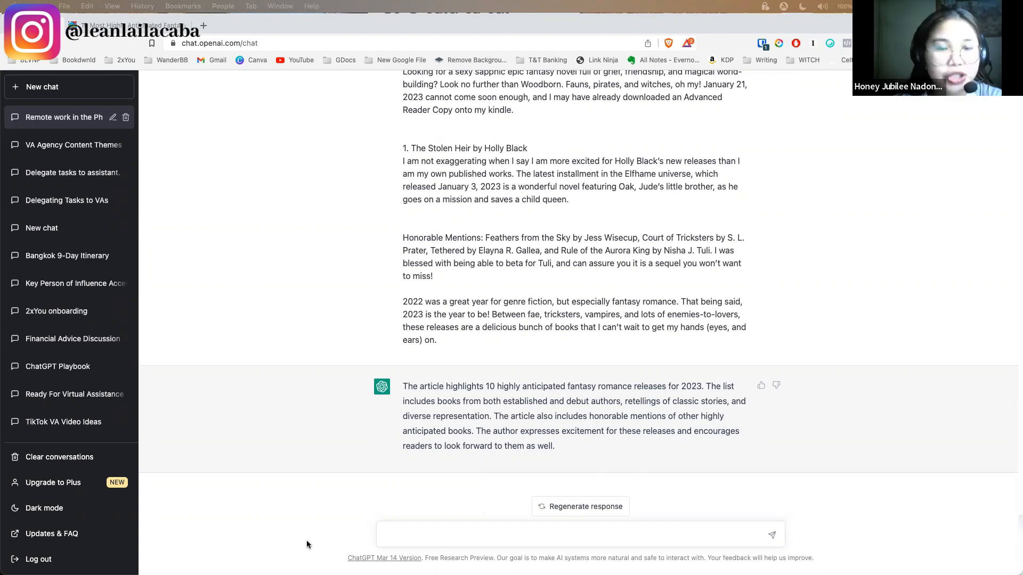
Ask for hashtags and a short caption based on the pasted remote-work productivity post.
{"action": "type", "text": "Generate"}
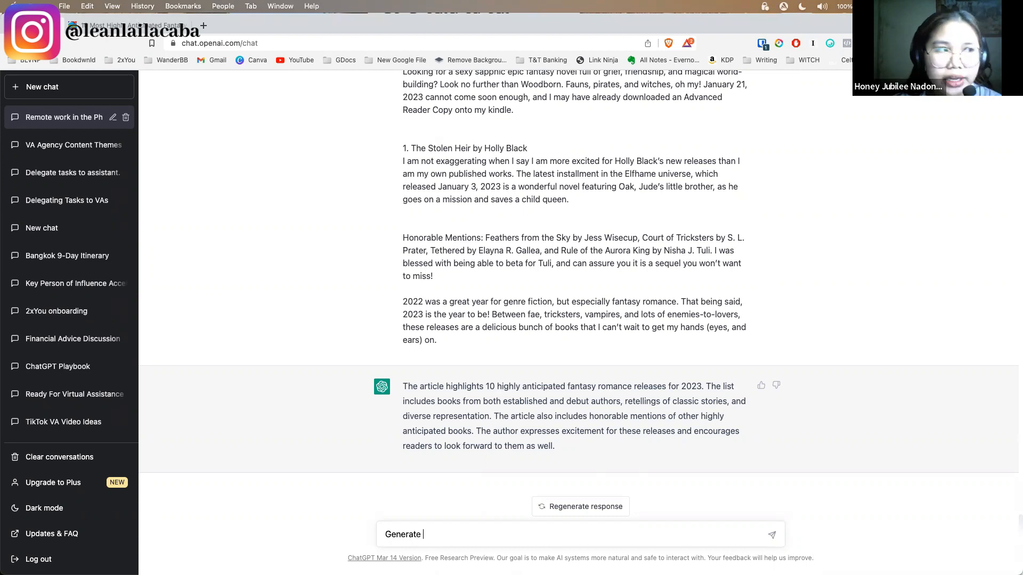
{"action": "type", "text": "hashtags and a short caption based"}
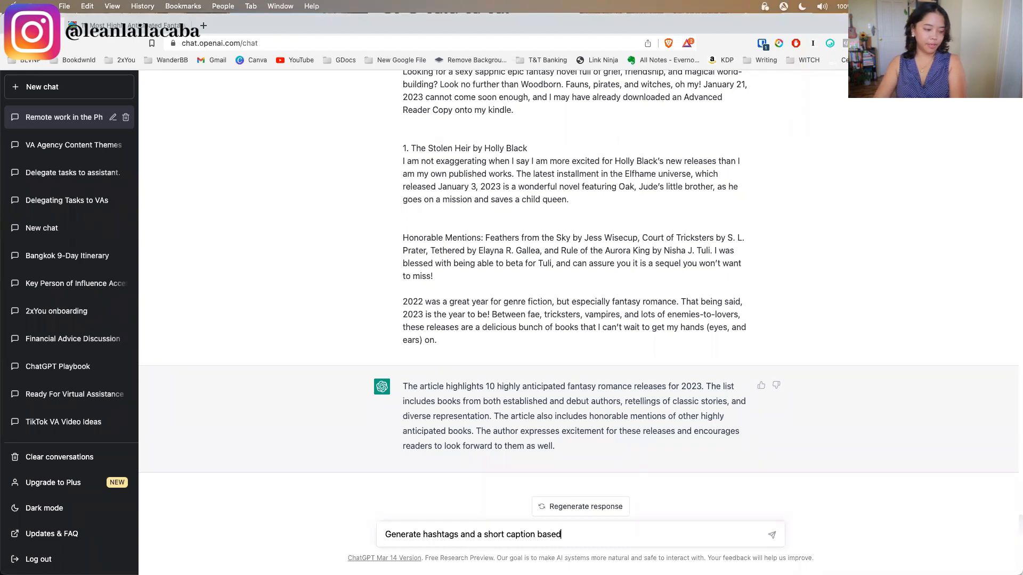
{"action": "type", "text": "on thi"}
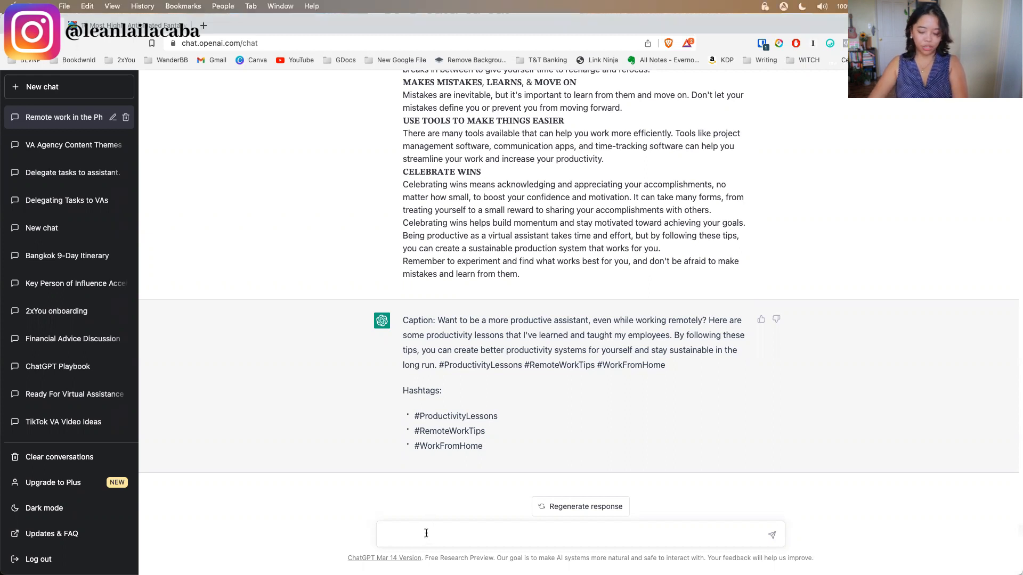
Ask for possible responses to the pasted YouTube comment praising the VA guide.
{"action": "type", "text": "Generate"}
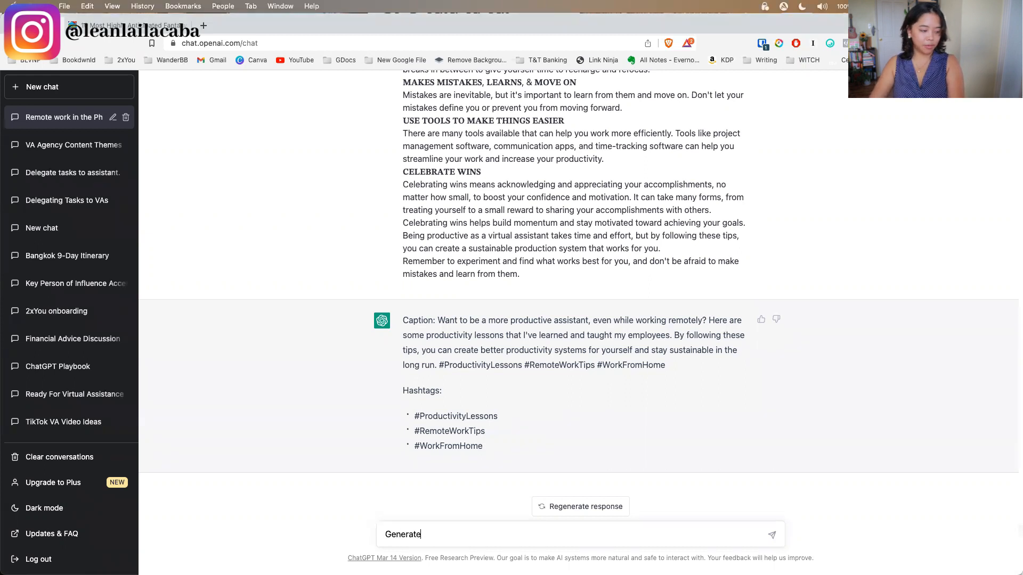
{"action": "type", "text": "possible repos"}
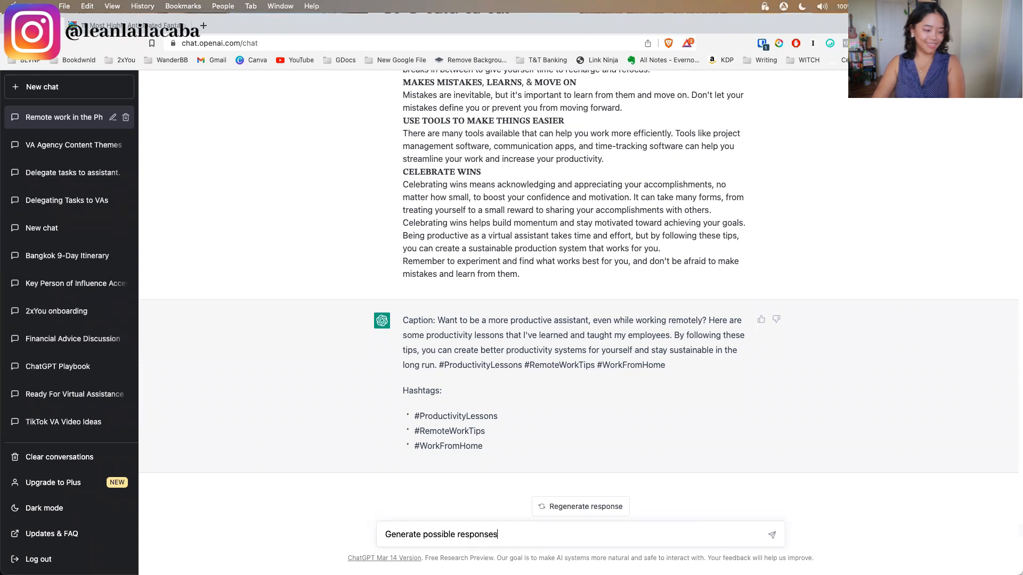
{"action": "type", "text": "on this"}
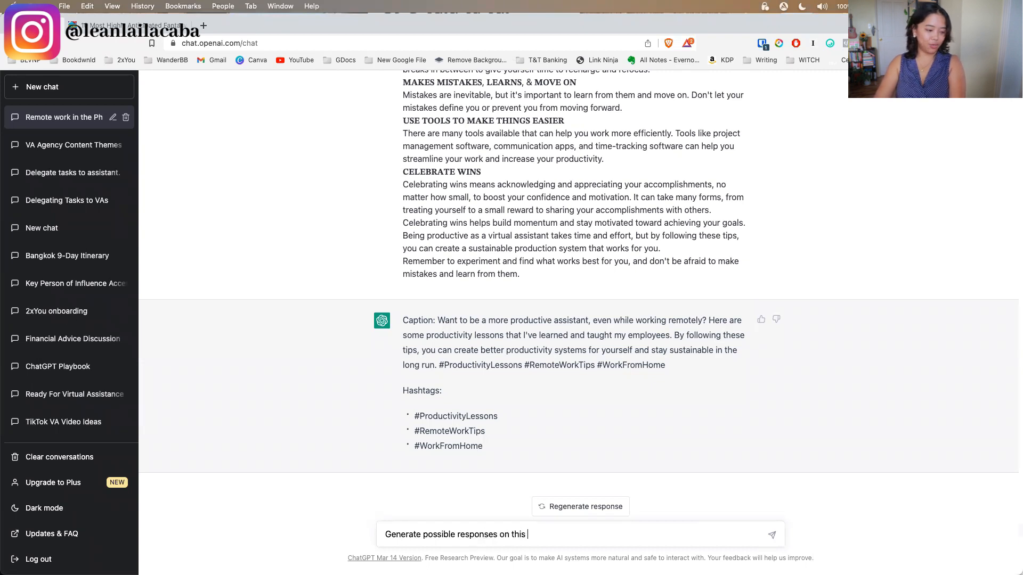
{"action": "type", "text": "Youtube com"}
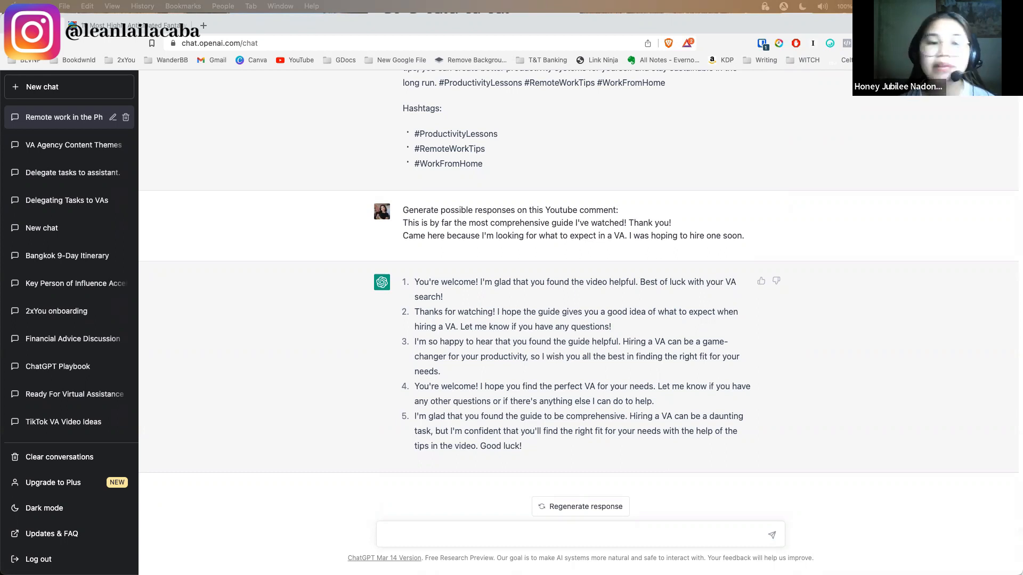
{"action": "mouse_move", "coordinate": [882, 405]}
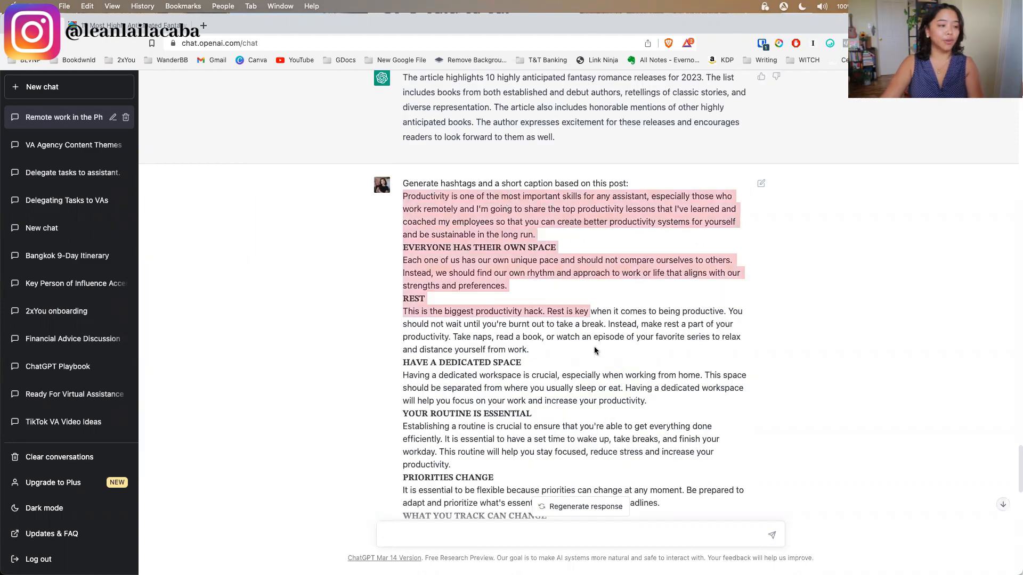
Send 'Check for grammar mistakes and improve this:' with the pasted productivity post for ChatGPT to edit.
{"action": "scroll", "scroll_direction": "down", "scroll_amount": 3}
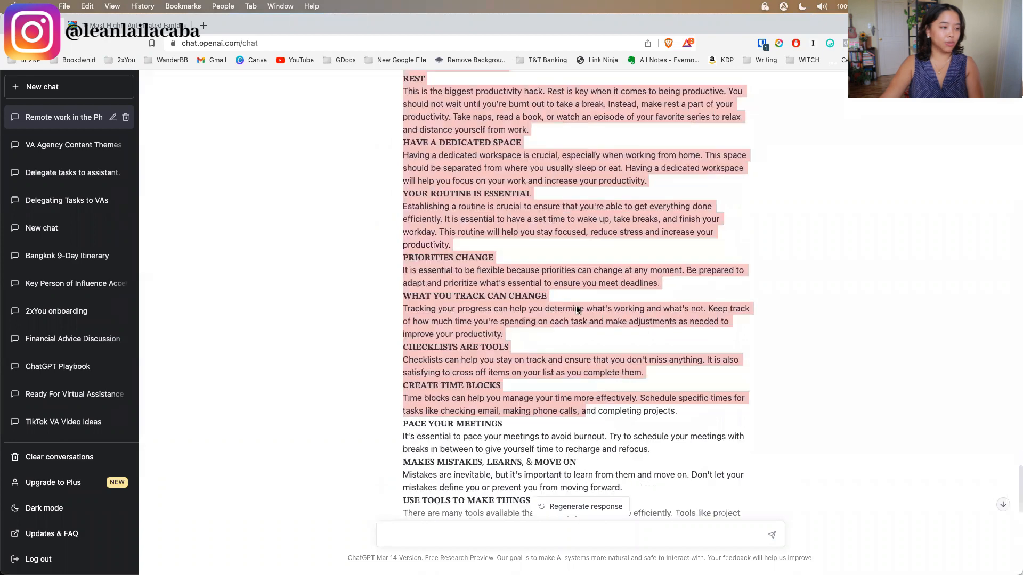
{"action": "scroll", "scroll_direction": "down", "scroll_amount": 3}
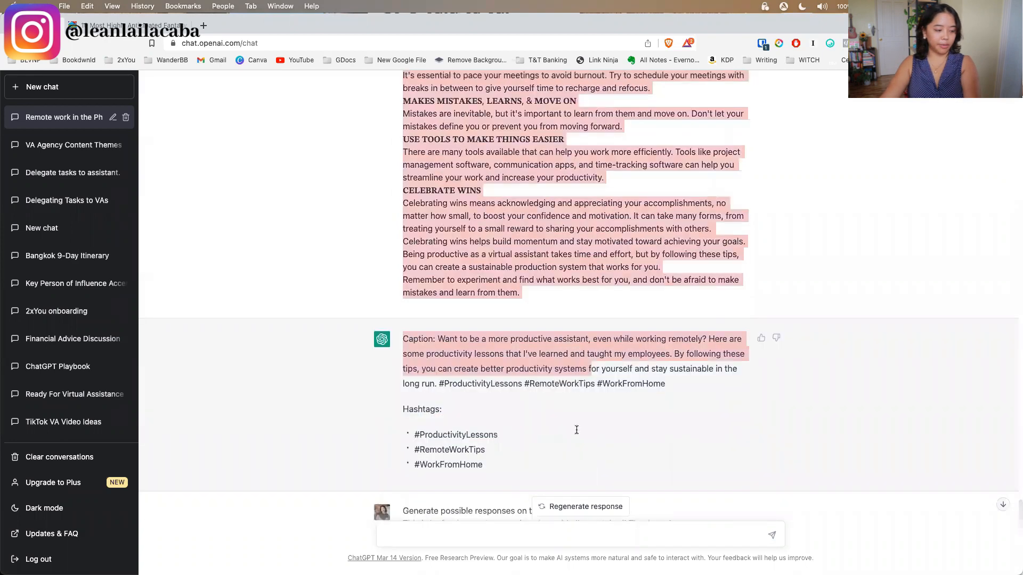
{"action": "scroll", "scroll_direction": "down", "scroll_amount": 3}
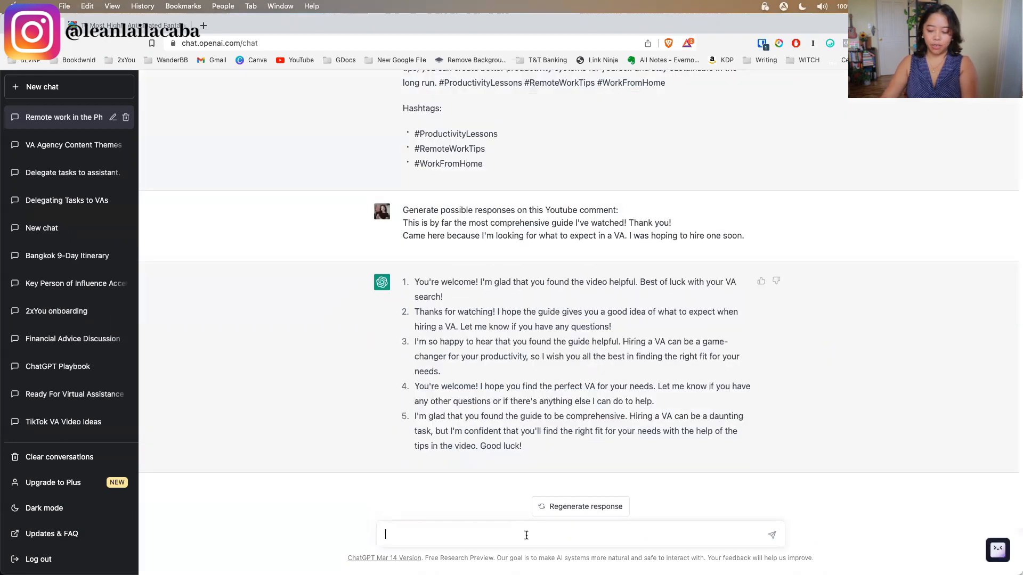
{"action": "type", "text": "Check for g"}
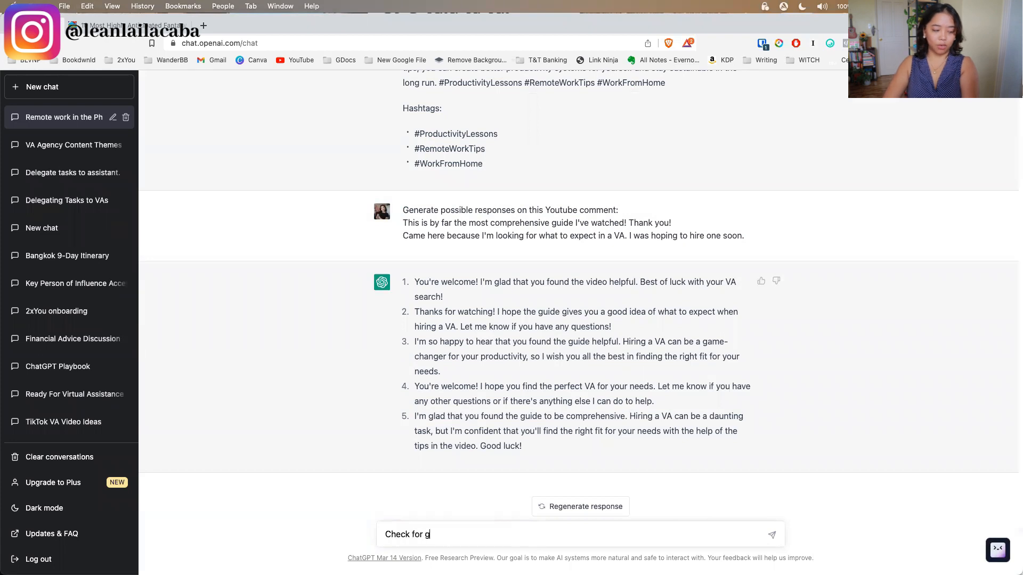
{"action": "type", "text": "rammar mistakes"}
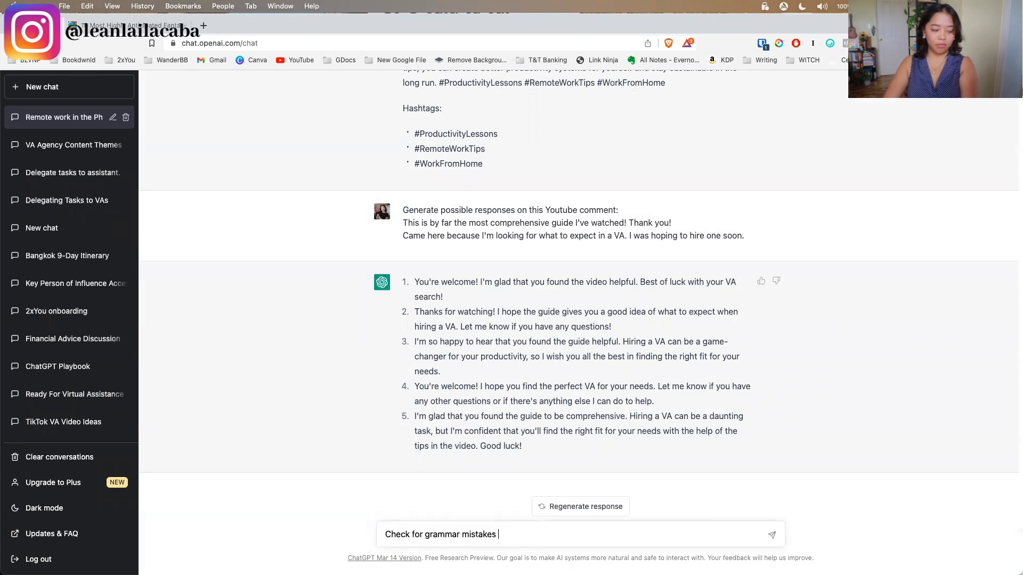
{"action": "type", "text": "and improve t"}
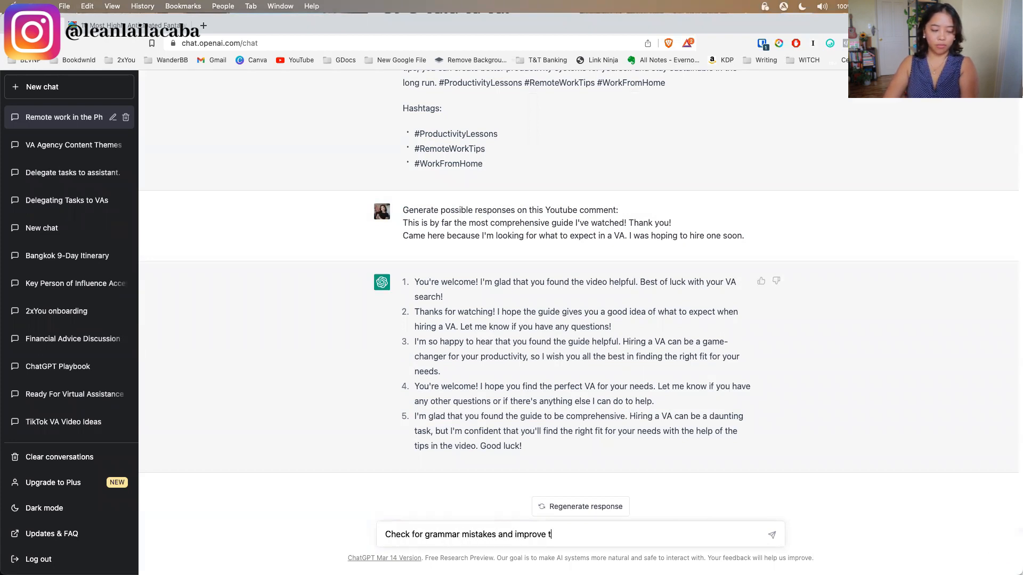
{"action": "type", "text": "his:"}
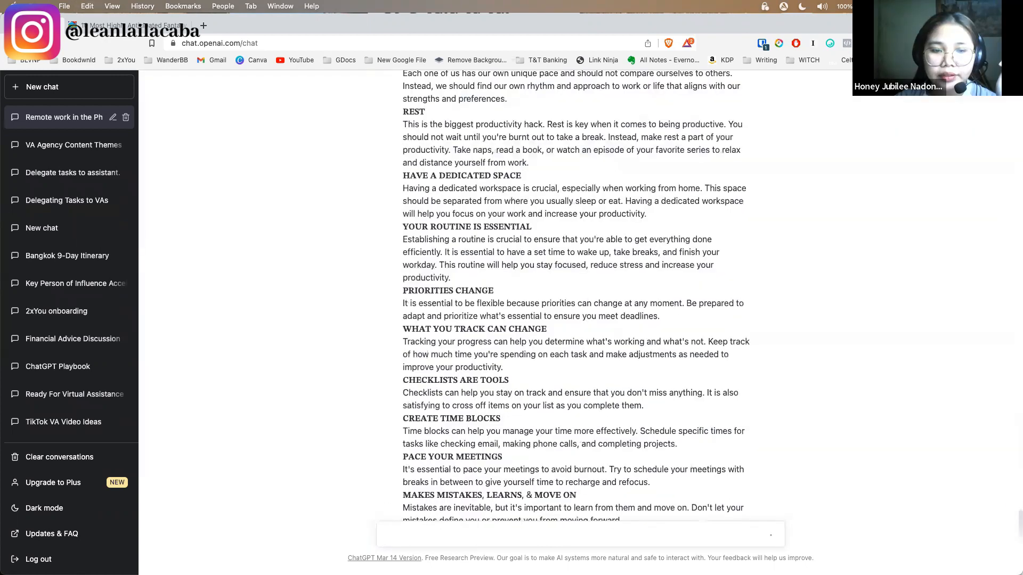
{"action": "scroll", "scroll_direction": "down", "scroll_amount": 3}
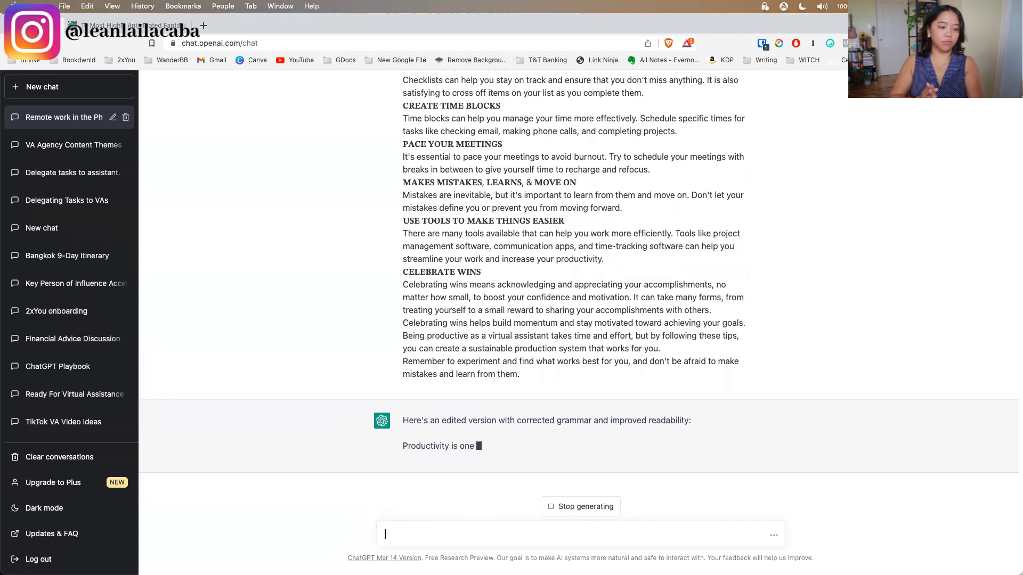